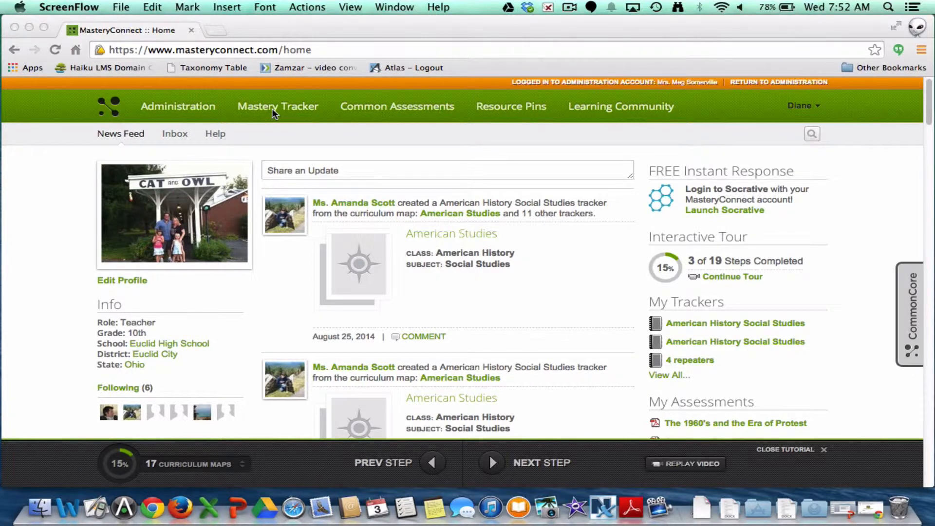
- Browse the Created trackers list down to the 24-student 4th Period tracker and back to the top
left_click(278, 106)
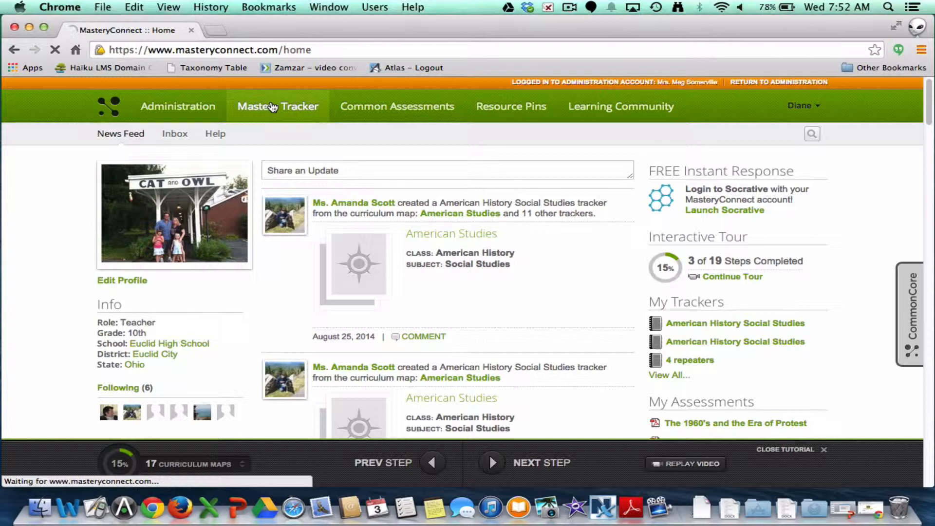
left_click(278, 106)
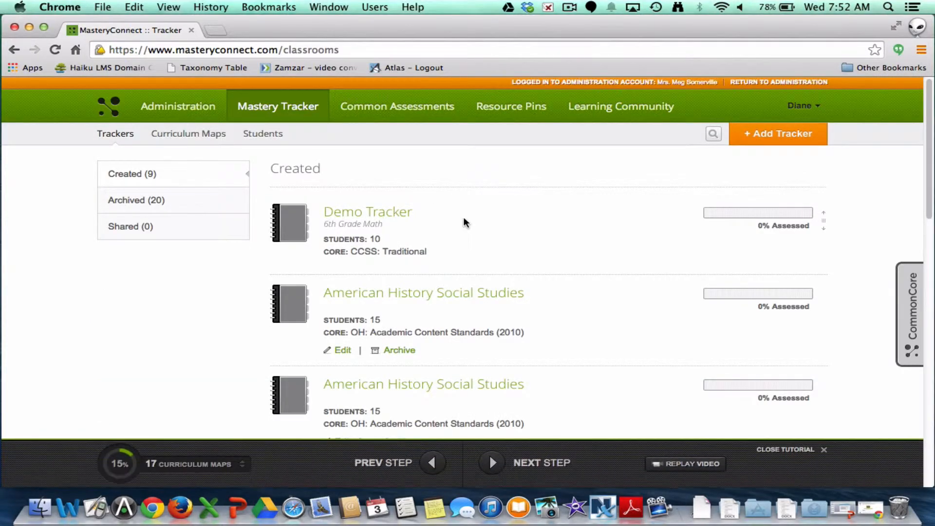
scroll("down", 3)
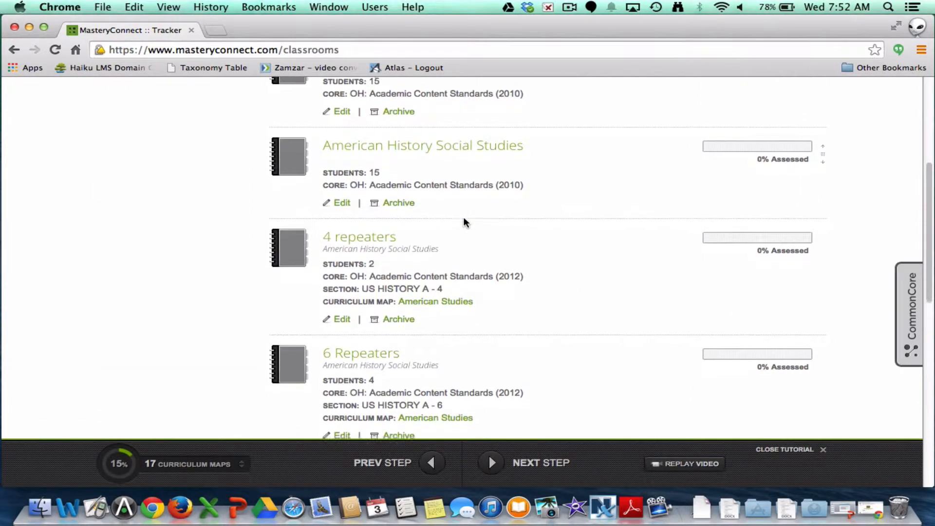
scroll("up", 3)
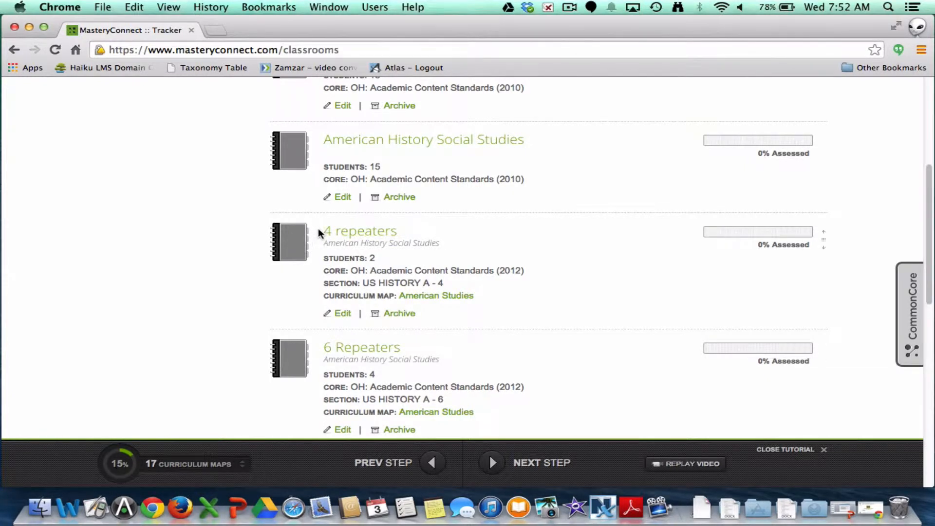
mouse_move(468, 247)
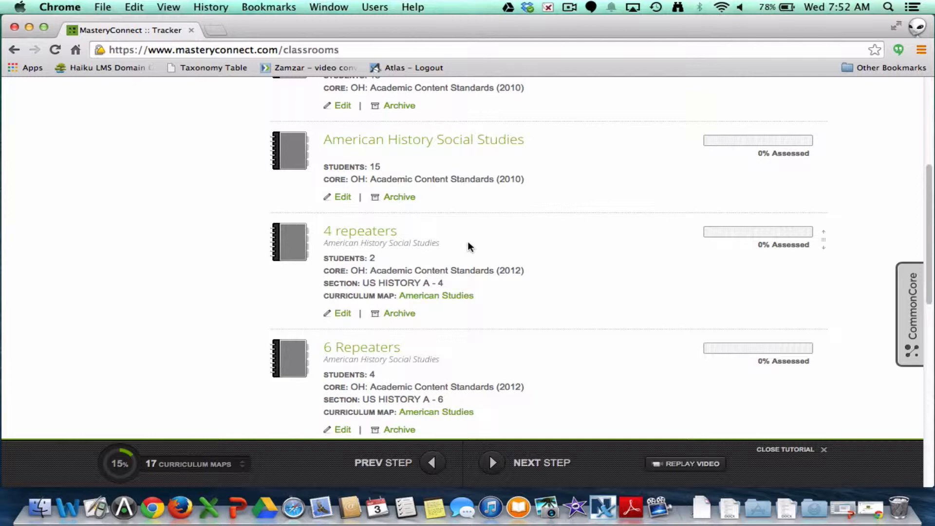
scroll("down", 3)
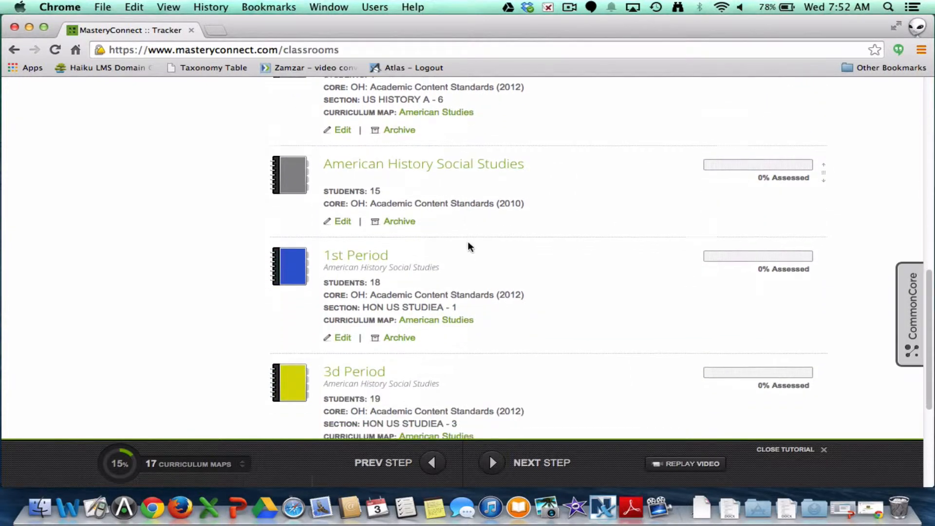
scroll("down", 3)
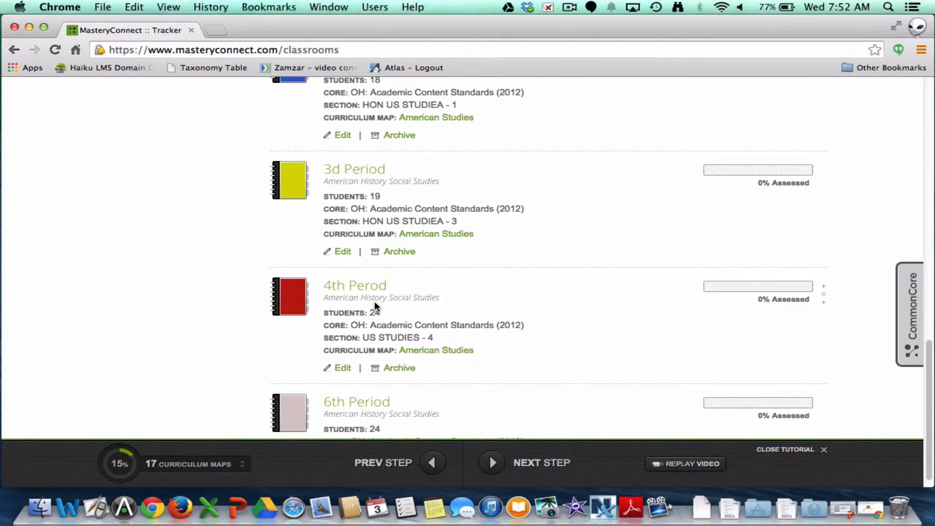
scroll("down", 3)
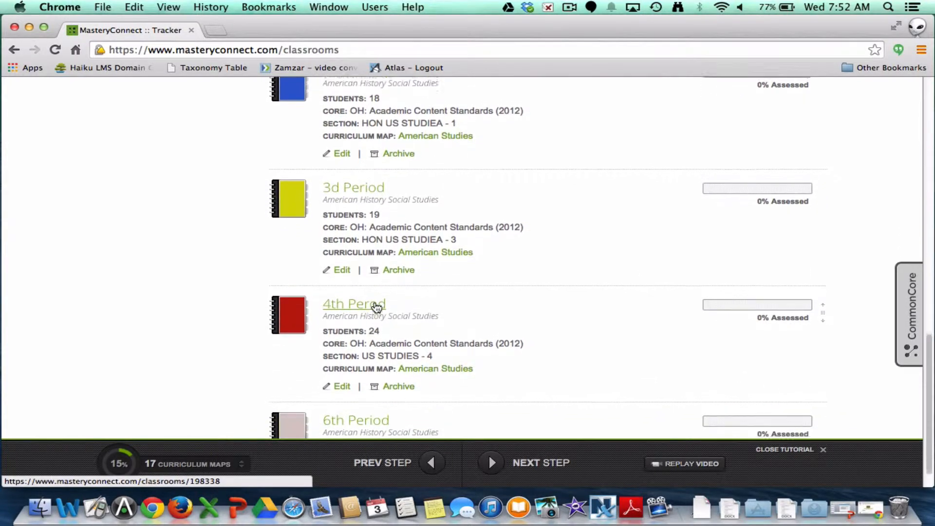
scroll("up", 3)
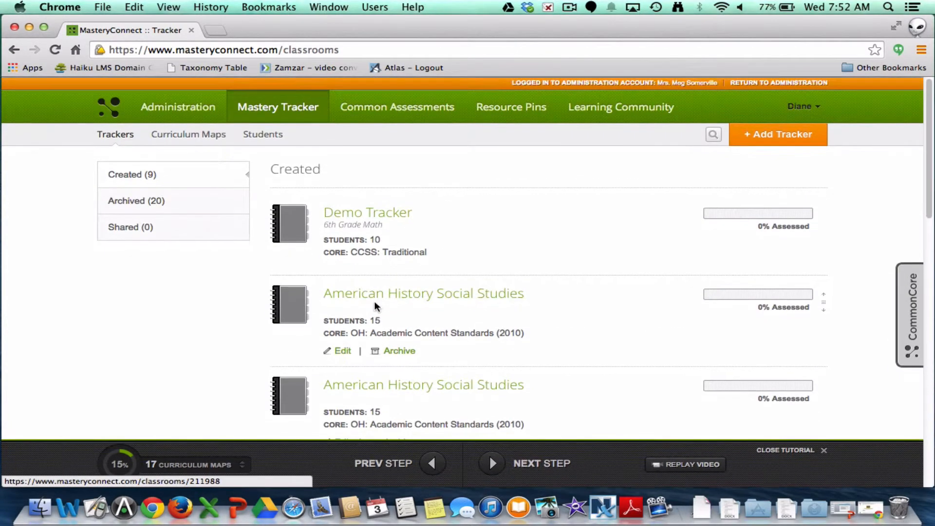
- Start a new tracker with subject Social Studies and class American History with CCSS
left_click(777, 133)
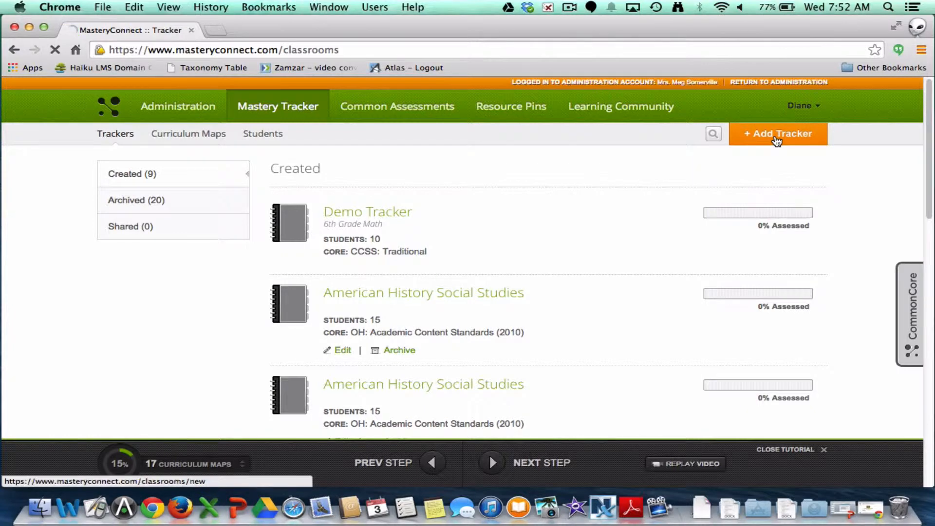
left_click(778, 133)
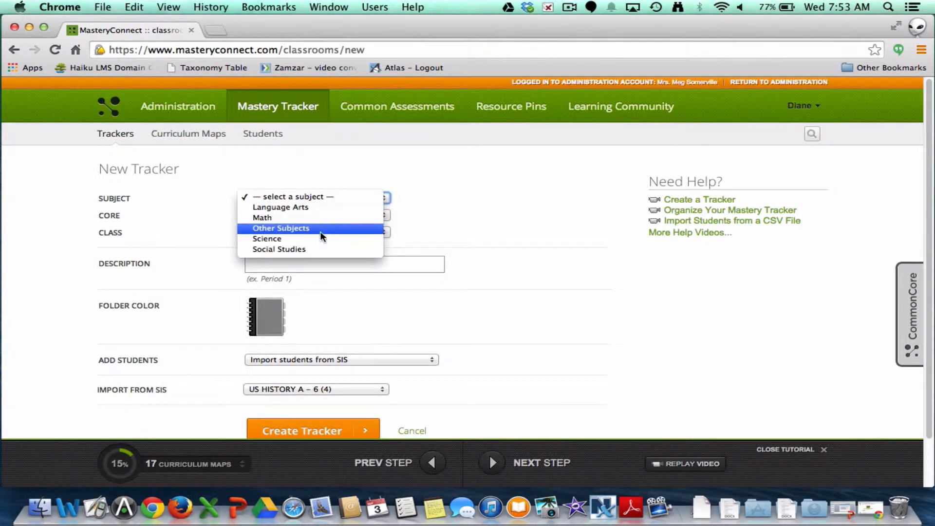
left_click(279, 249)
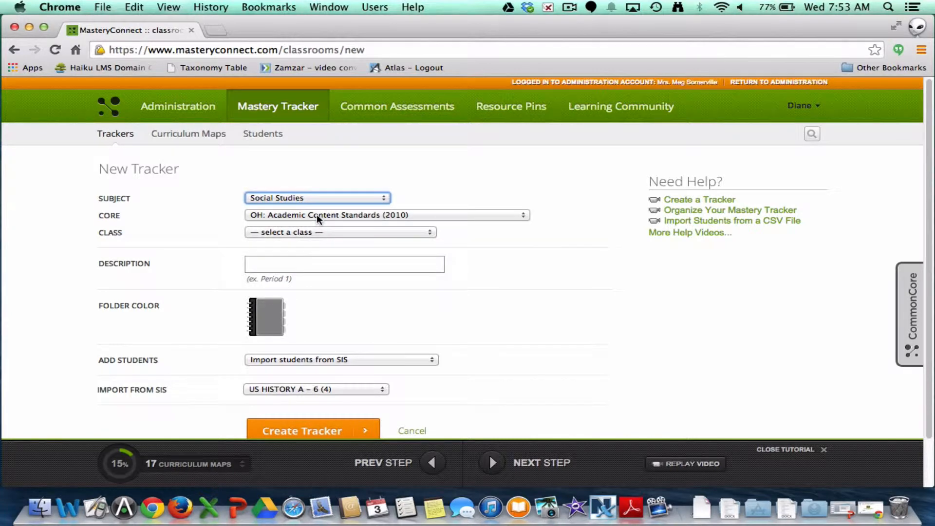
mouse_move(353, 232)
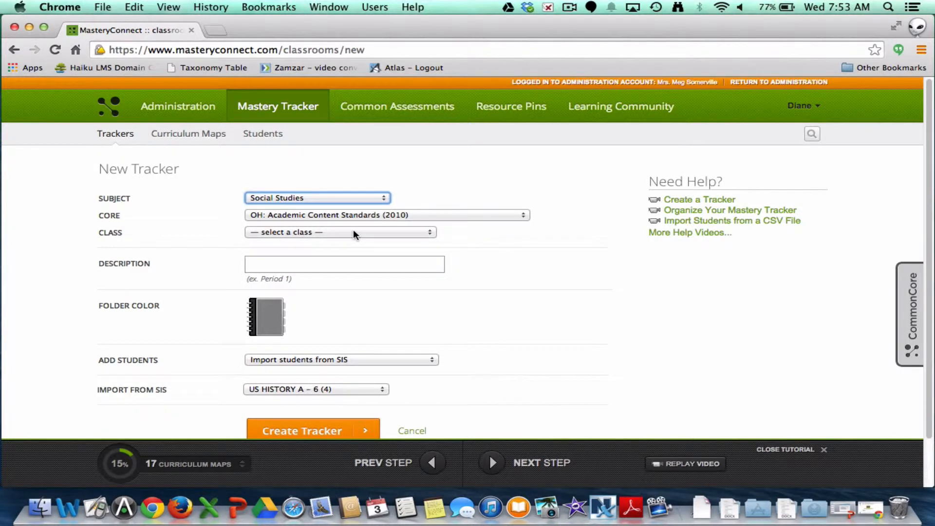
left_click(340, 232)
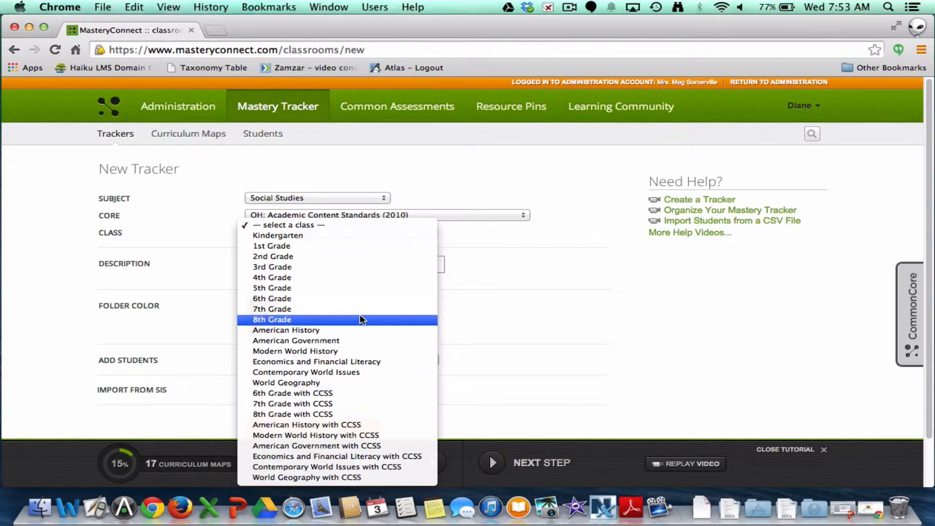
mouse_move(358, 414)
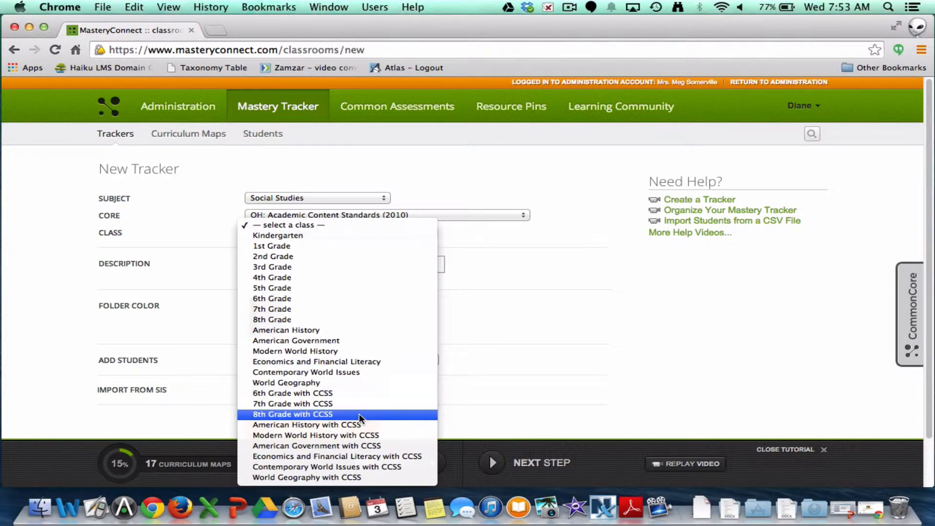
mouse_move(355, 403)
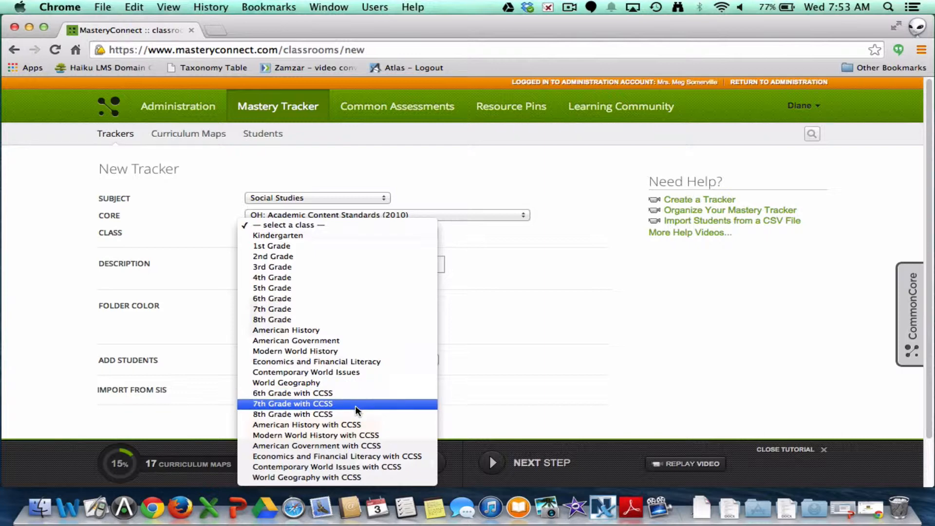
left_click(305, 425)
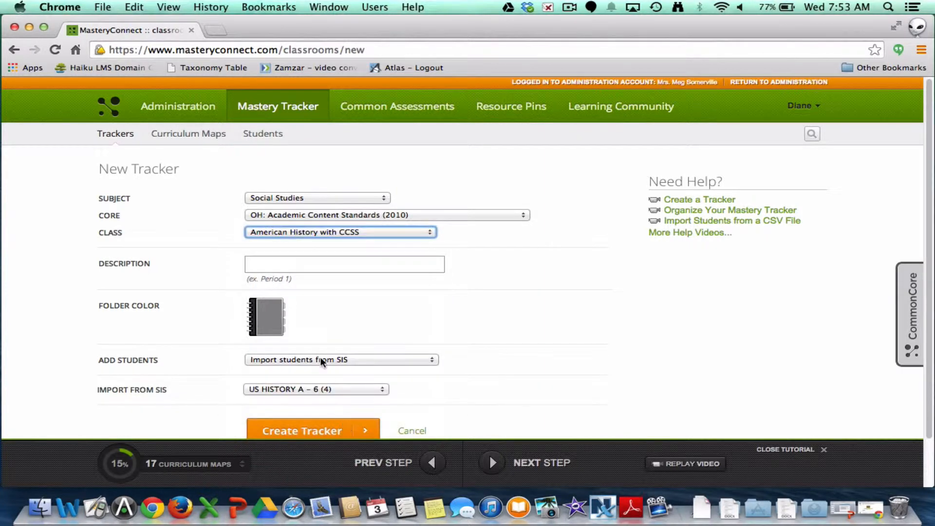
- Enter 'Full 4th period' as the tracker description
left_click(343, 264)
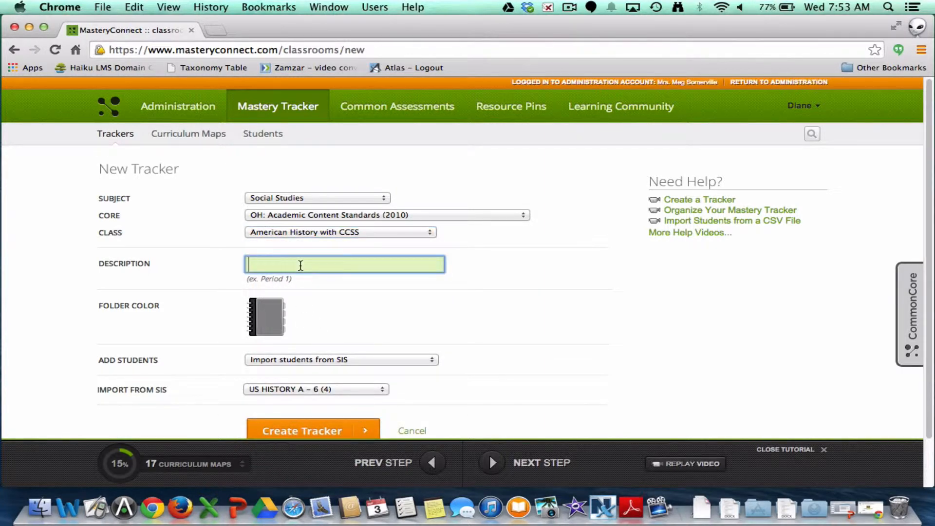
type("Full")
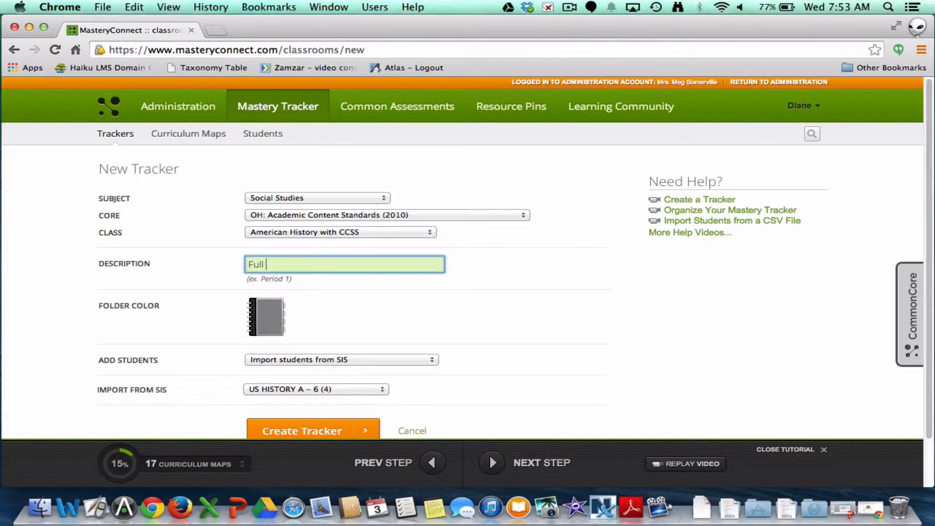
type("4th period")
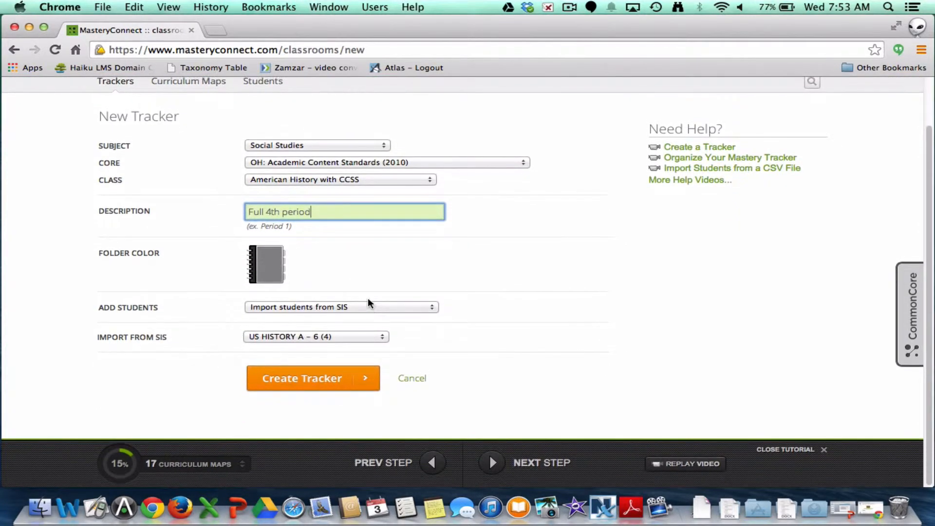
mouse_move(259, 313)
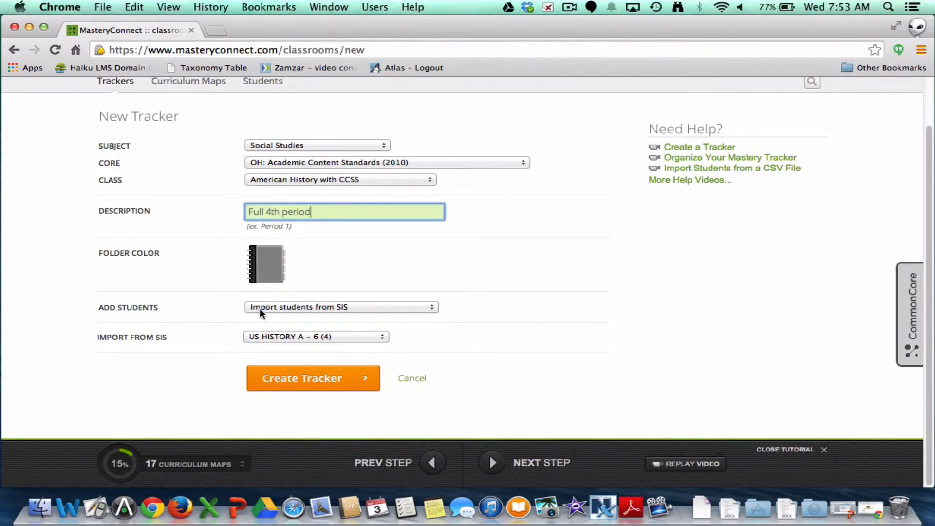
mouse_move(382, 313)
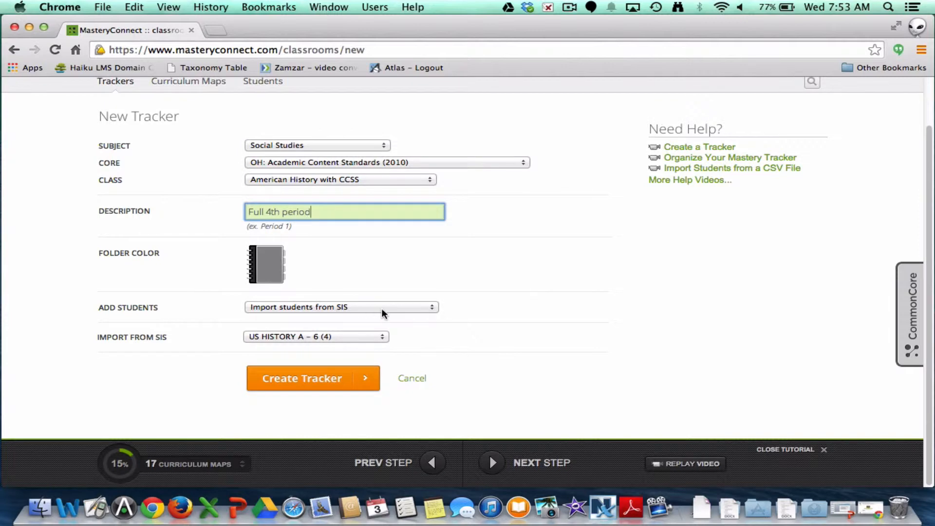
mouse_move(404, 308)
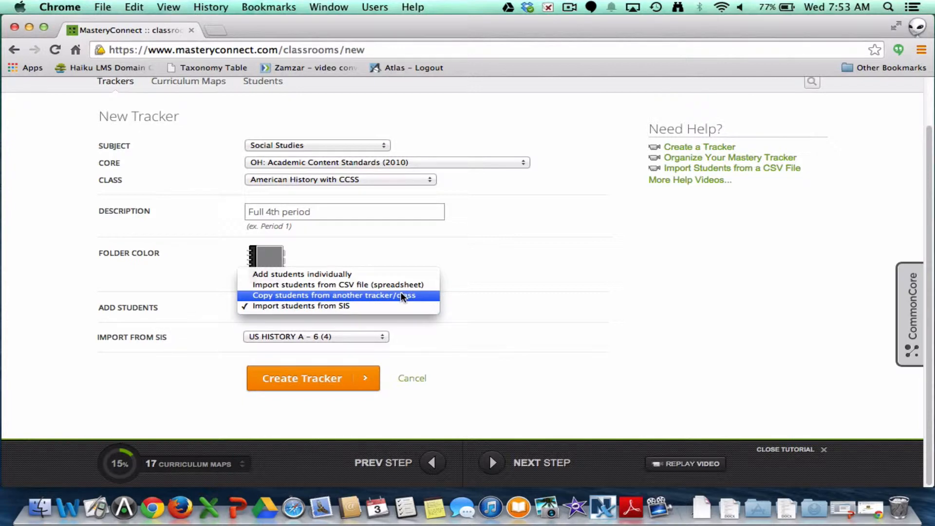
- Copy students from the '4th Perod' tracker and create the Full 4th period tracker
left_click(337, 295)
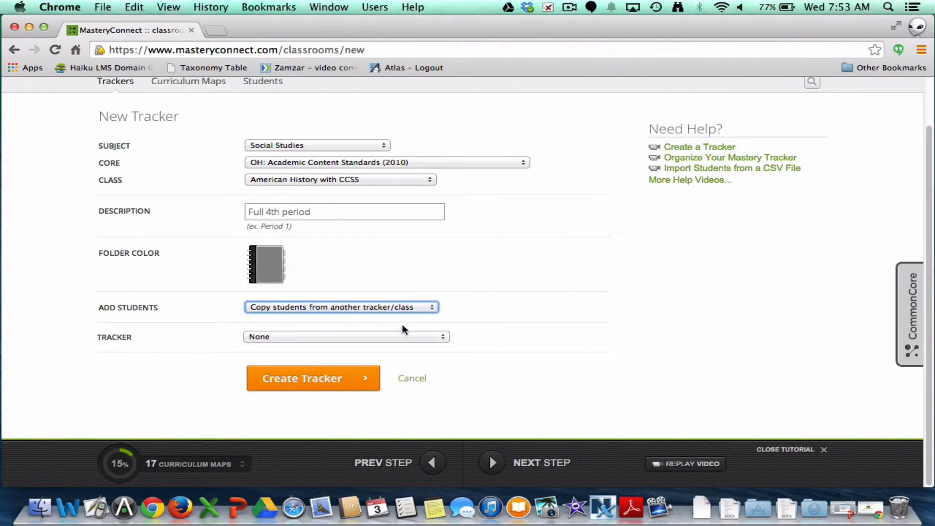
mouse_move(292, 338)
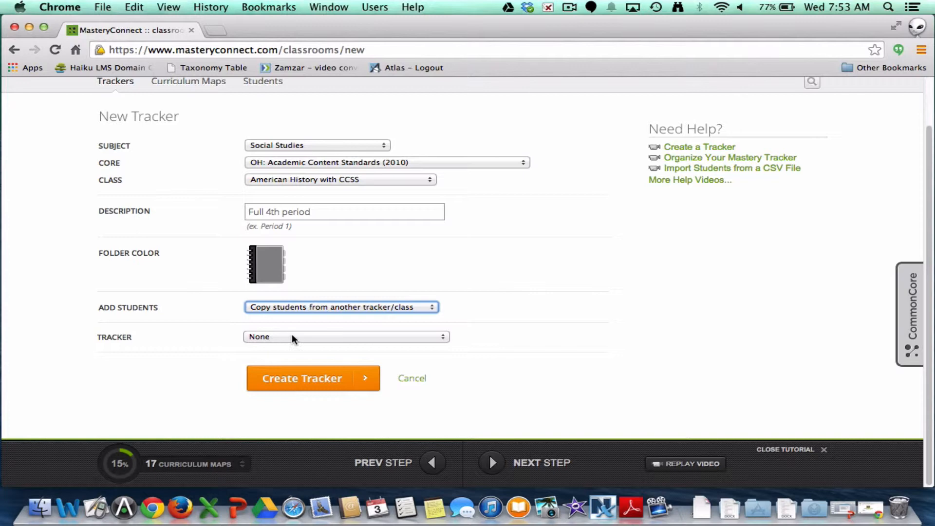
left_click(344, 337)
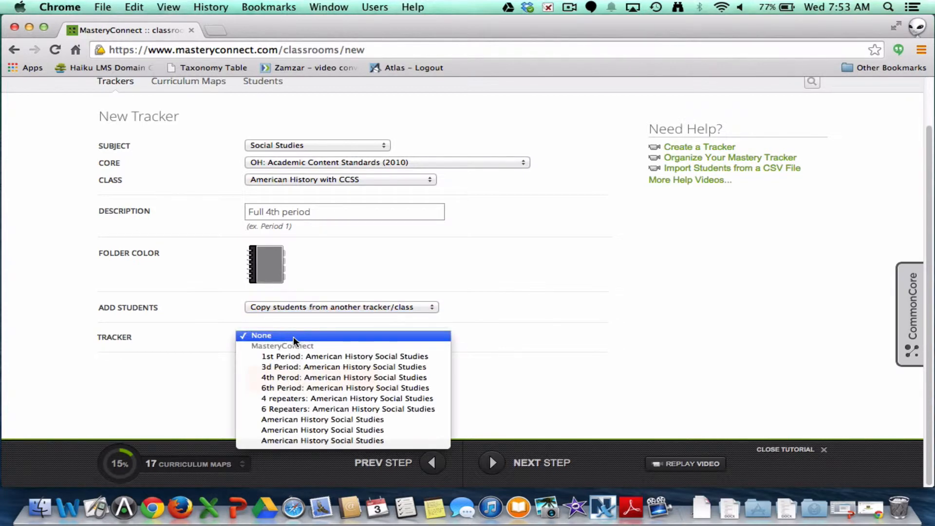
mouse_move(304, 377)
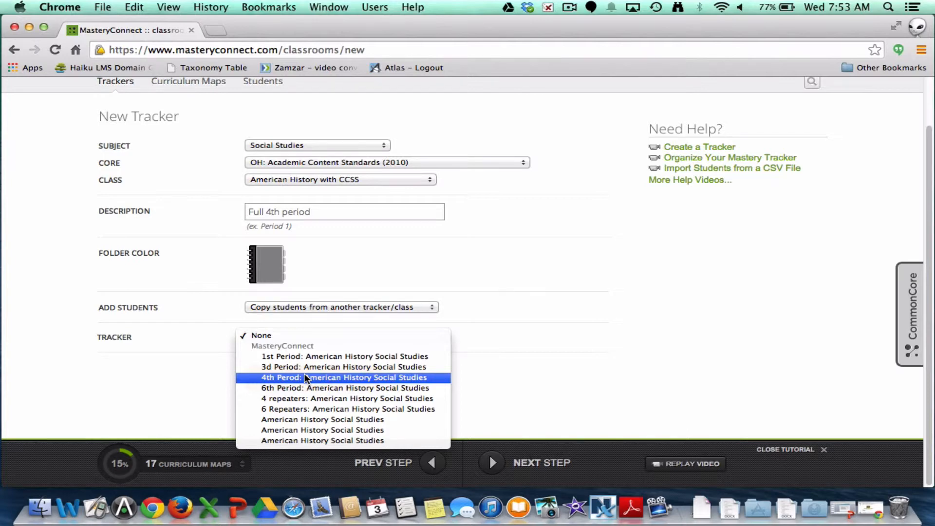
left_click(342, 377)
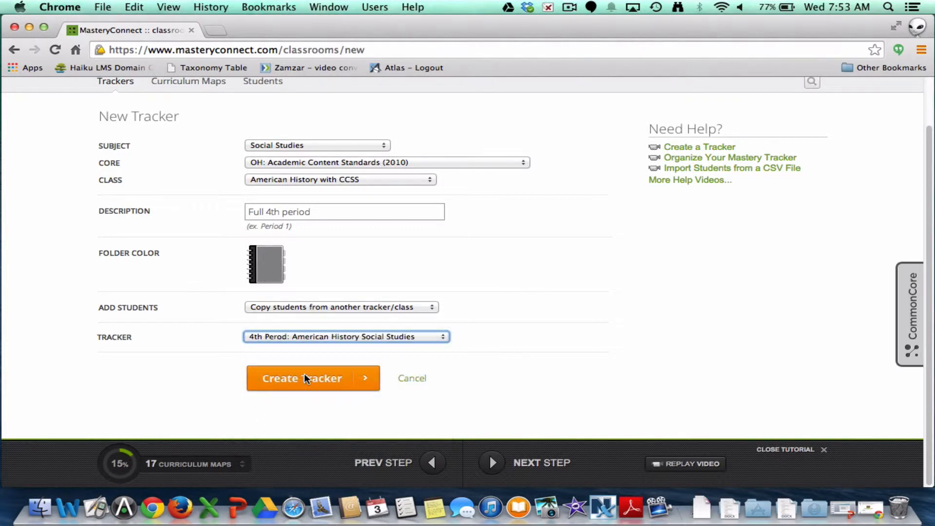
left_click(313, 378)
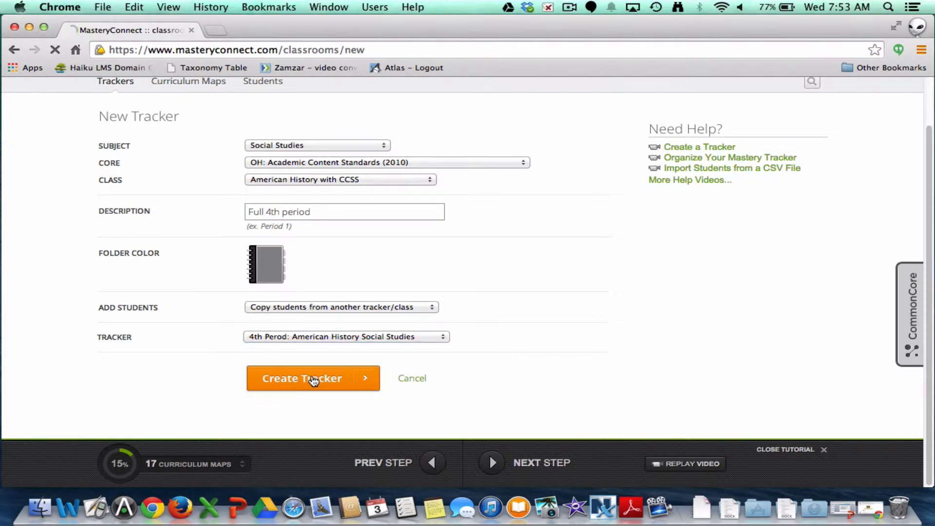
left_click(313, 378)
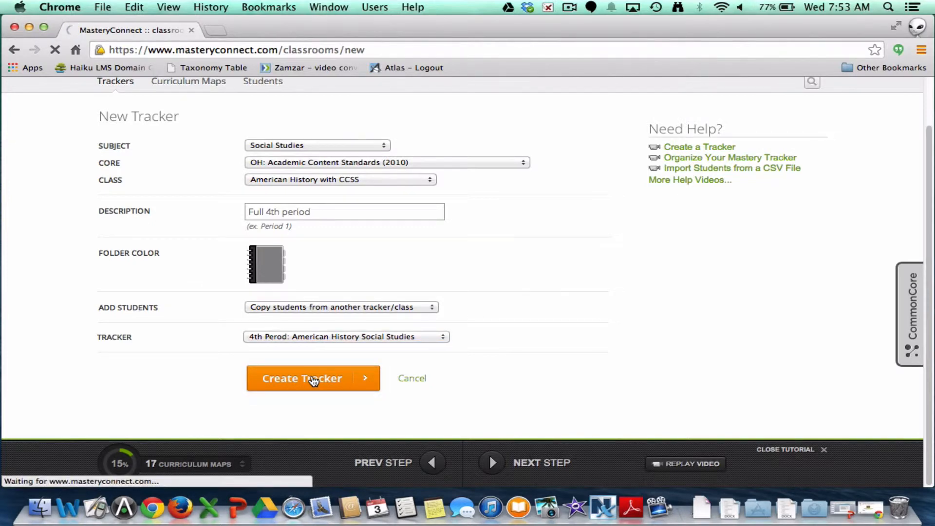
left_click(312, 377)
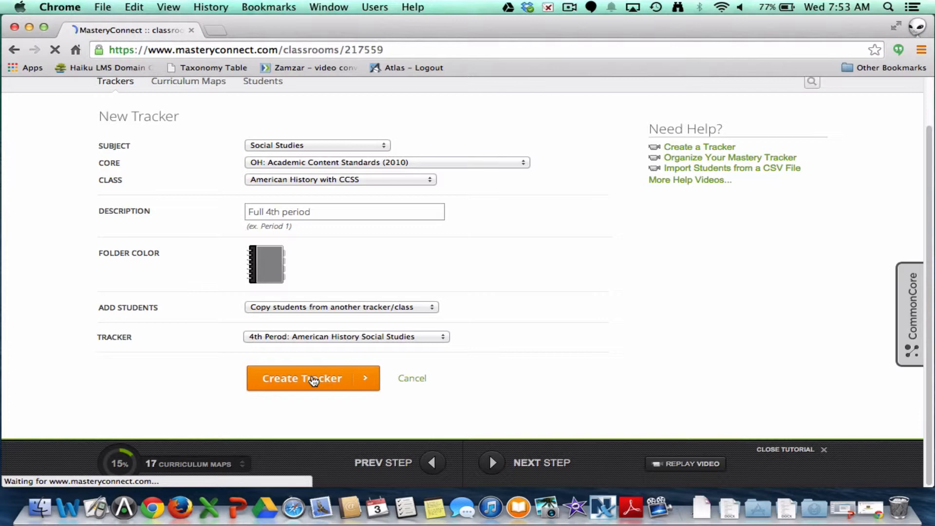
left_click(313, 378)
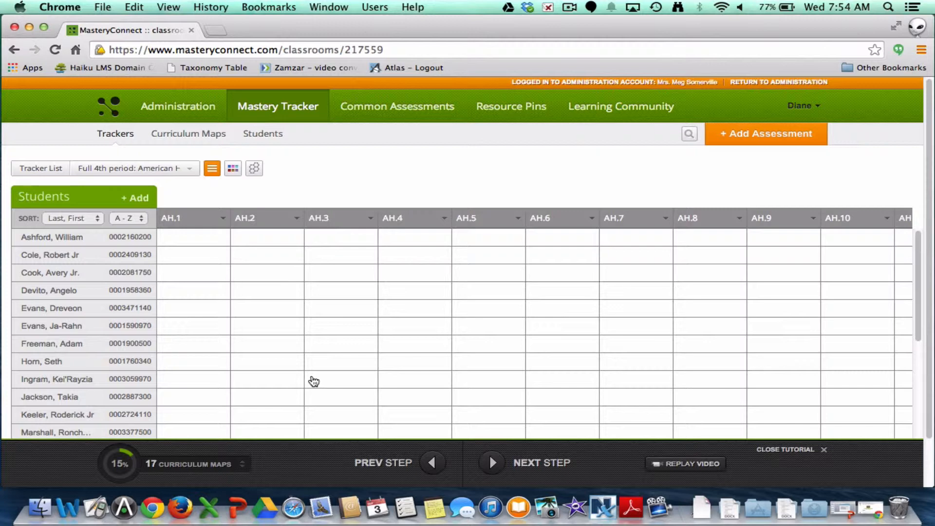
mouse_move(185, 266)
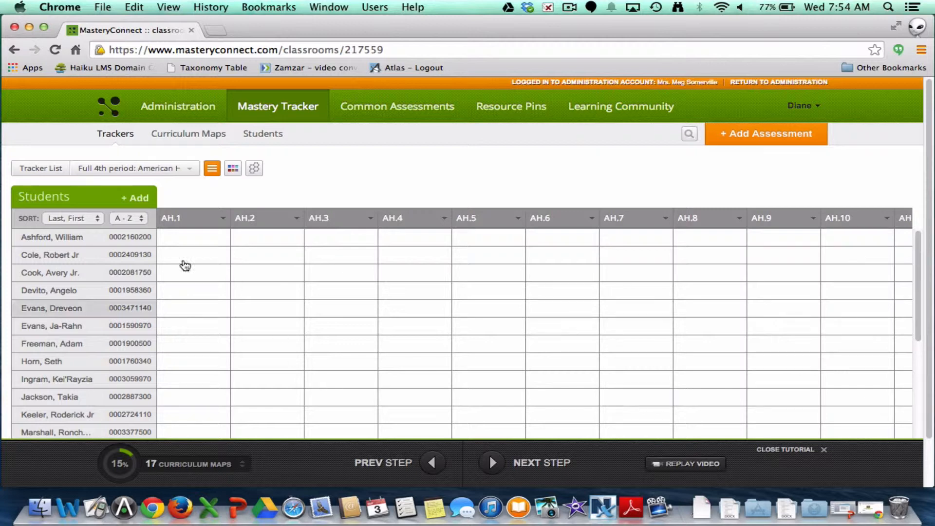
mouse_move(135, 197)
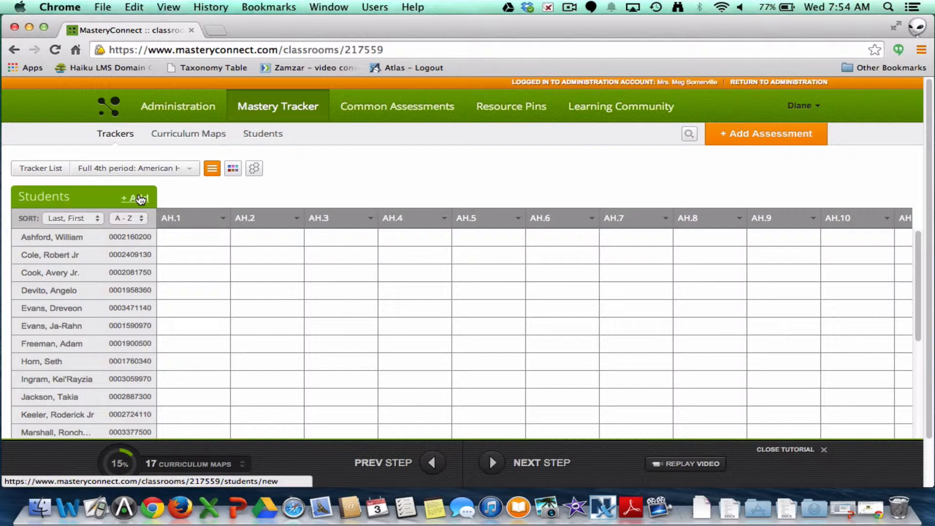
mouse_move(183, 188)
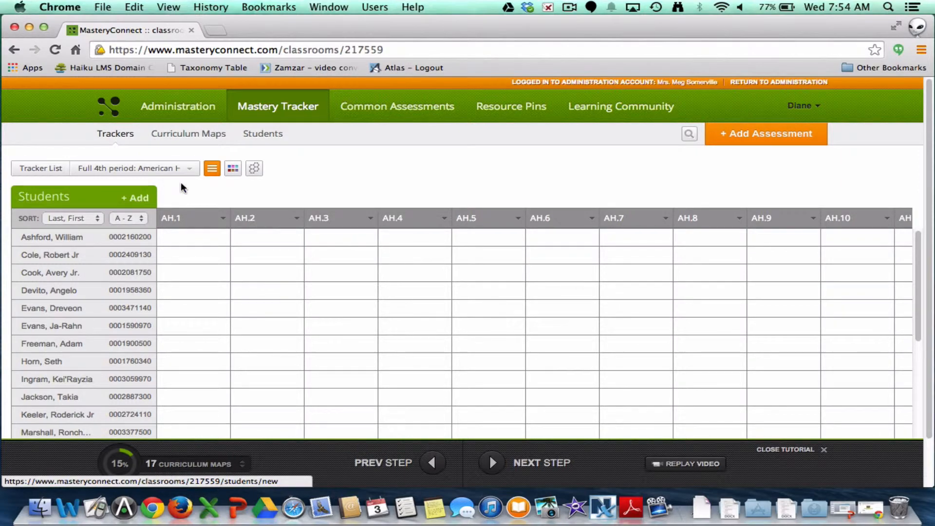
- Open the Add Student dialog from the Students header's '+ Add' button
left_click(136, 197)
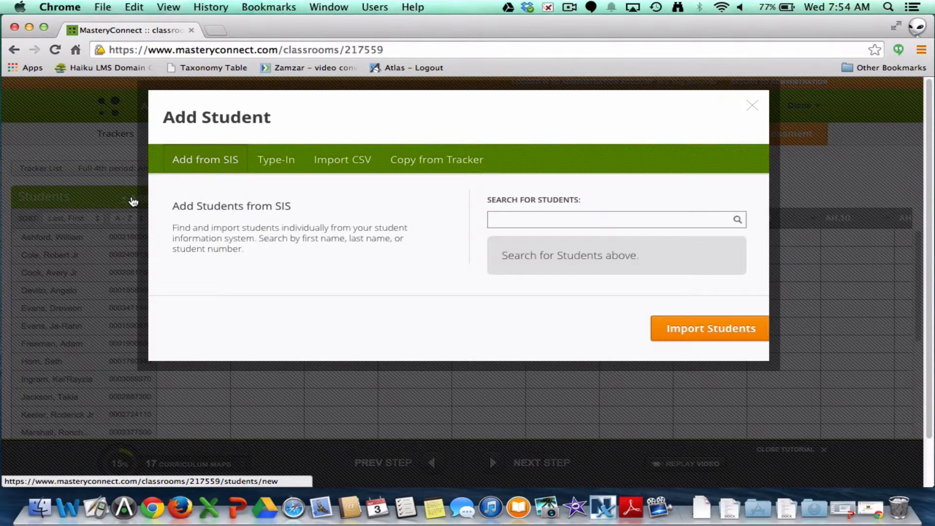
- Copy the students from the '4 repeaters' tracker into Full 4th period
left_click(436, 159)
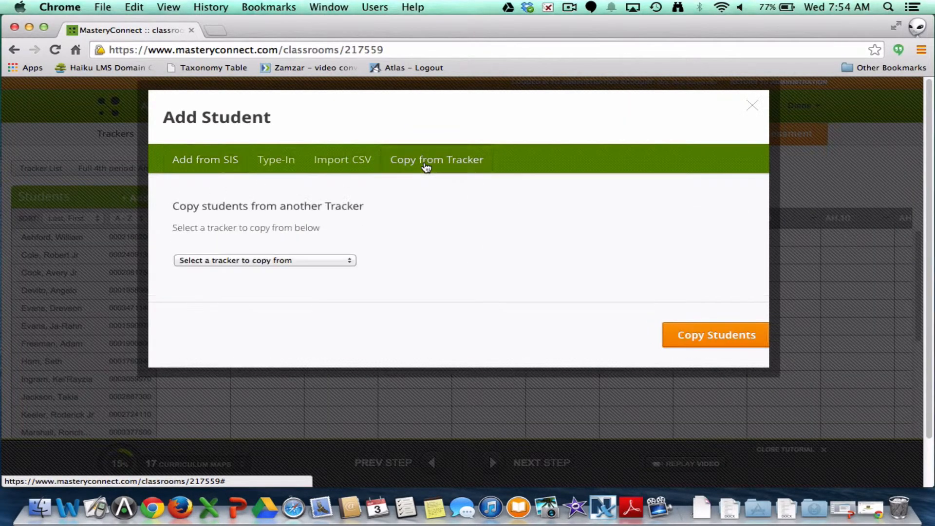
mouse_move(332, 264)
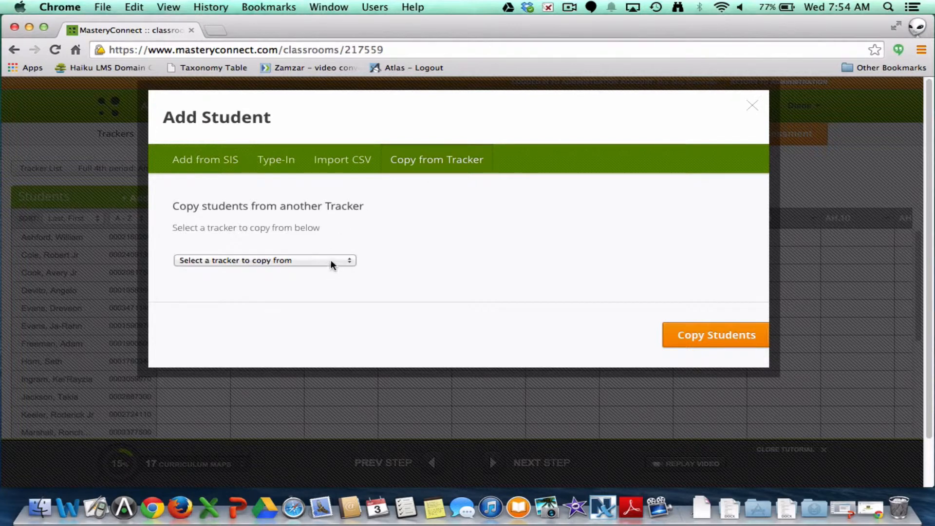
left_click(263, 260)
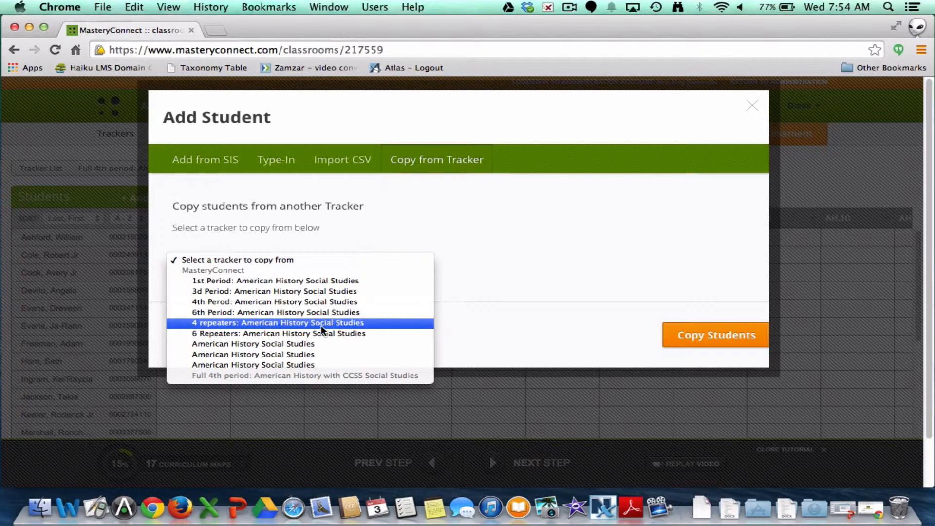
left_click(278, 323)
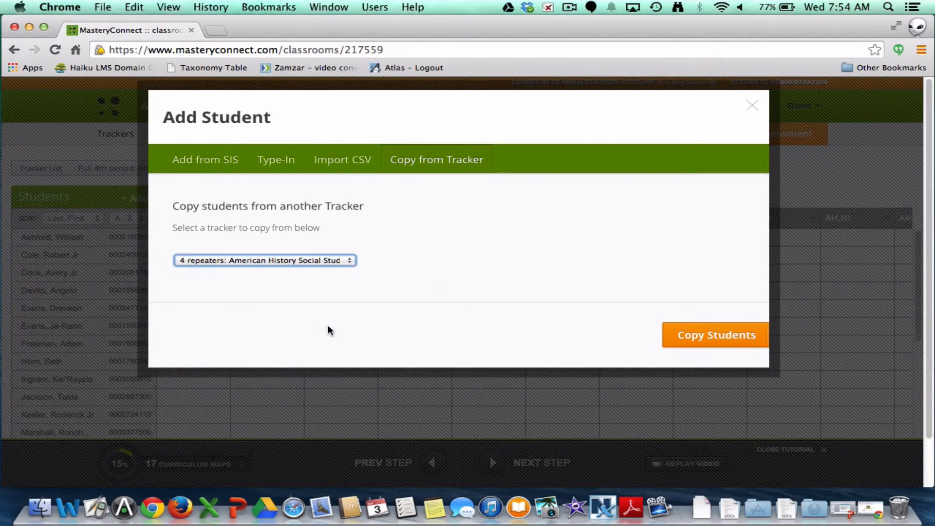
left_click(715, 335)
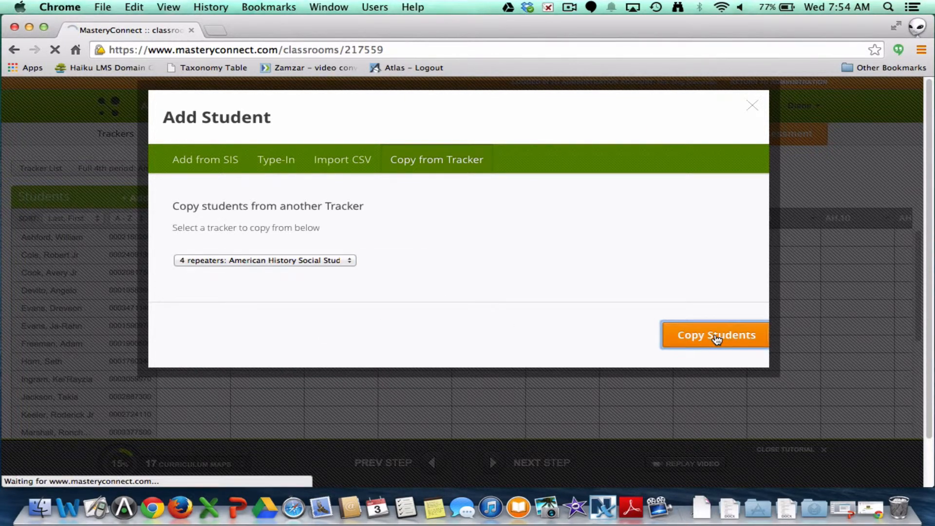
left_click(715, 334)
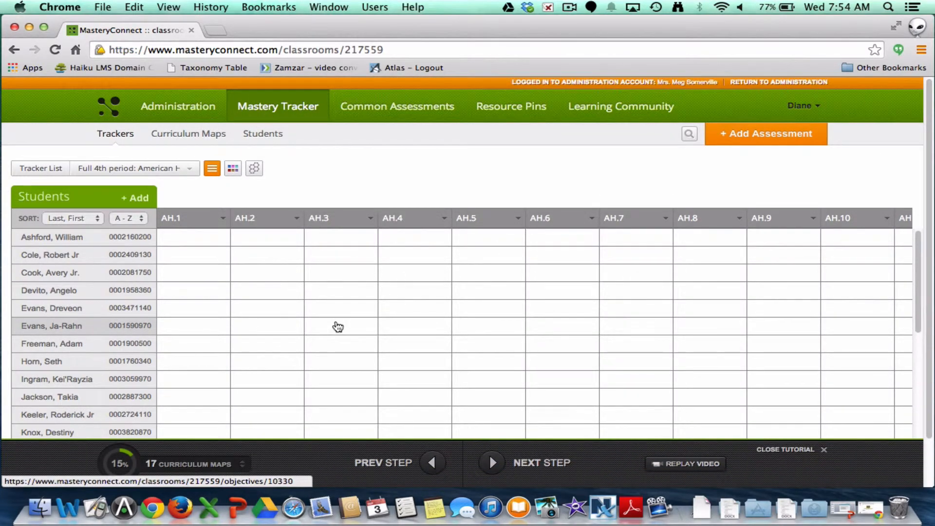
scroll("down", 3)
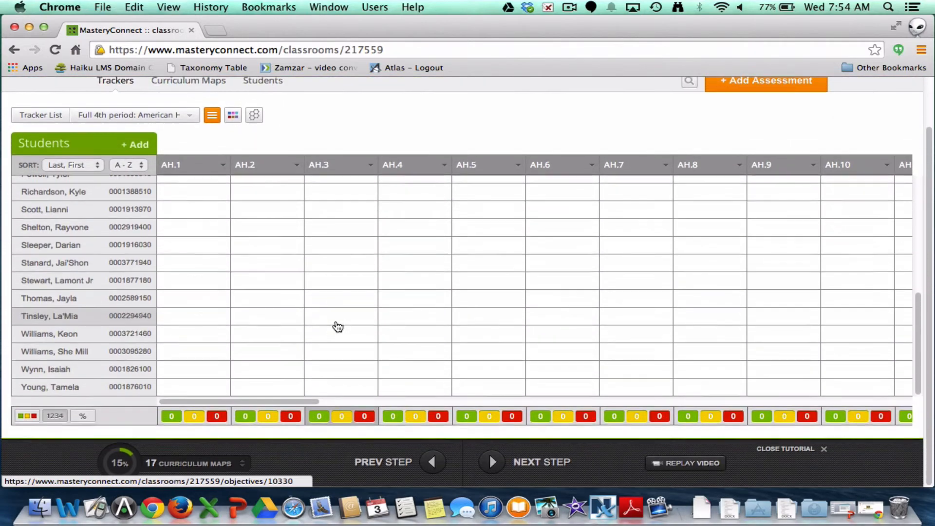
scroll("up", 3)
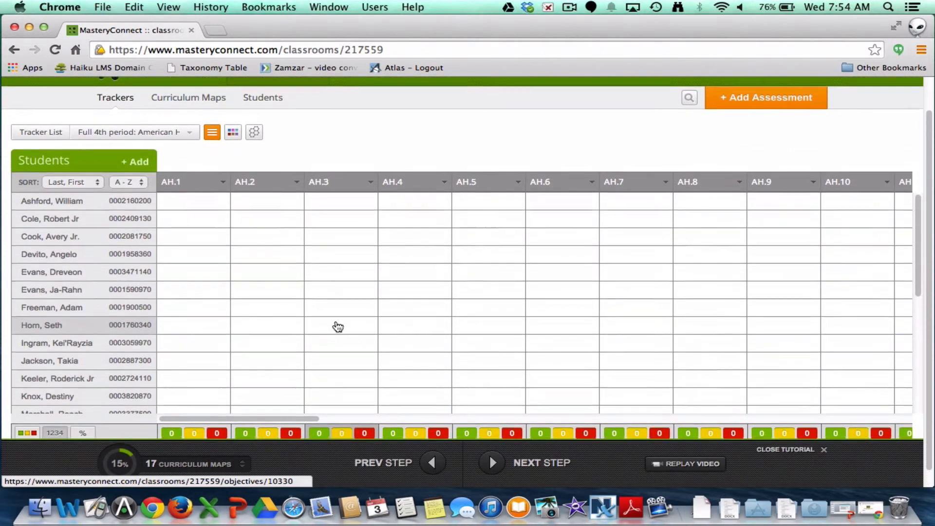